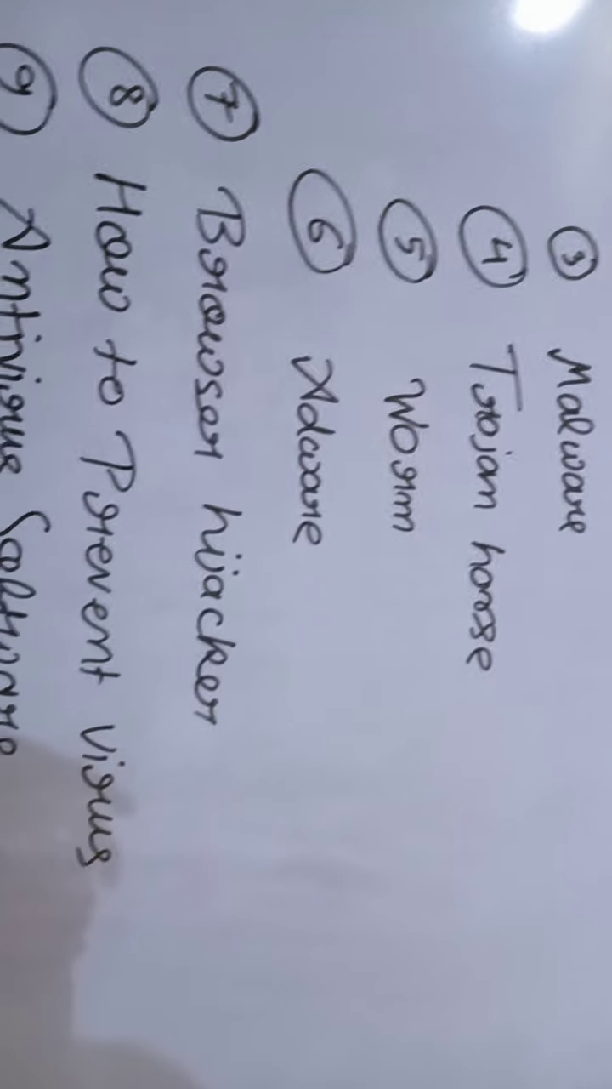
{"action": "scroll", "scroll_direction": "up", "scroll_amount": 3}
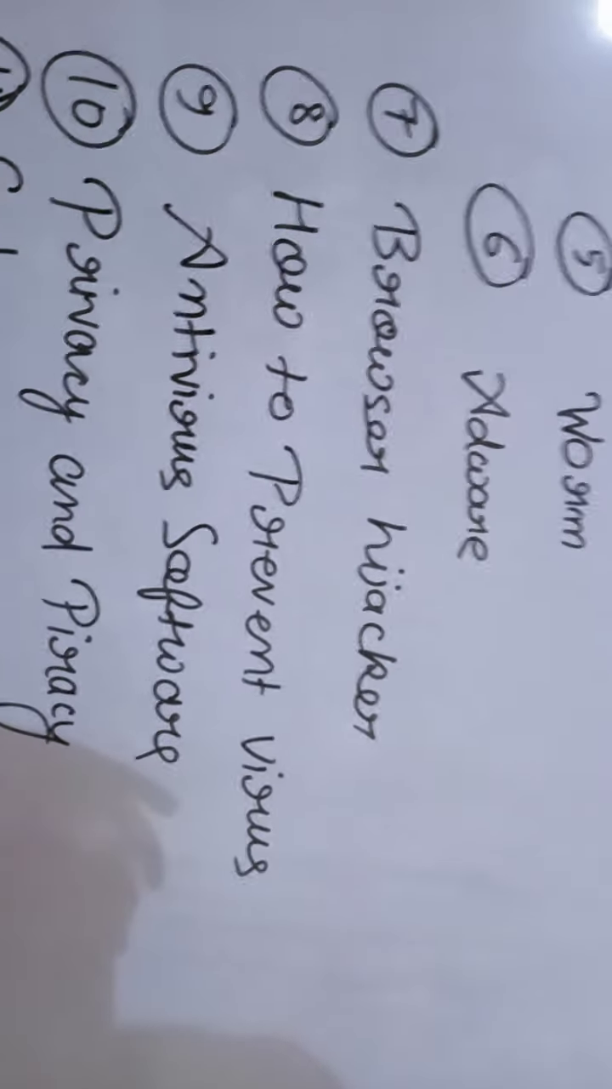